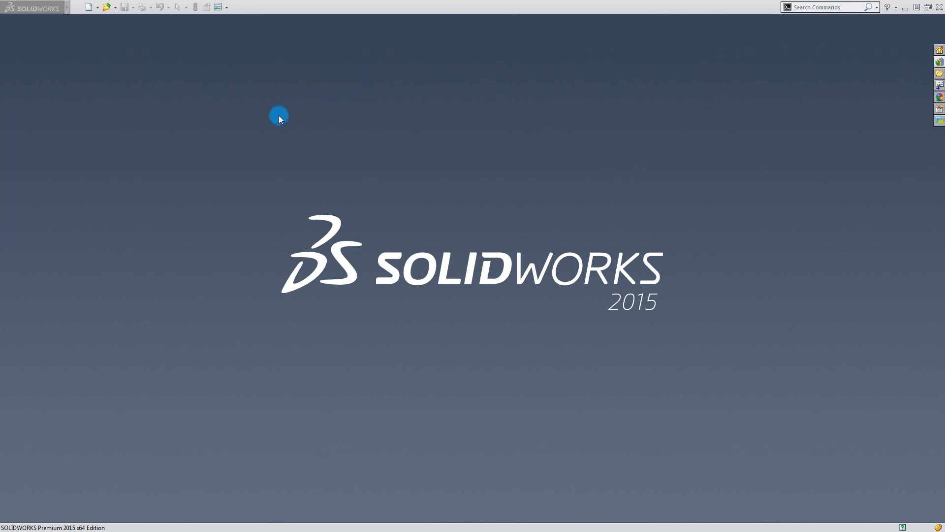
mouse_move(107, 89)
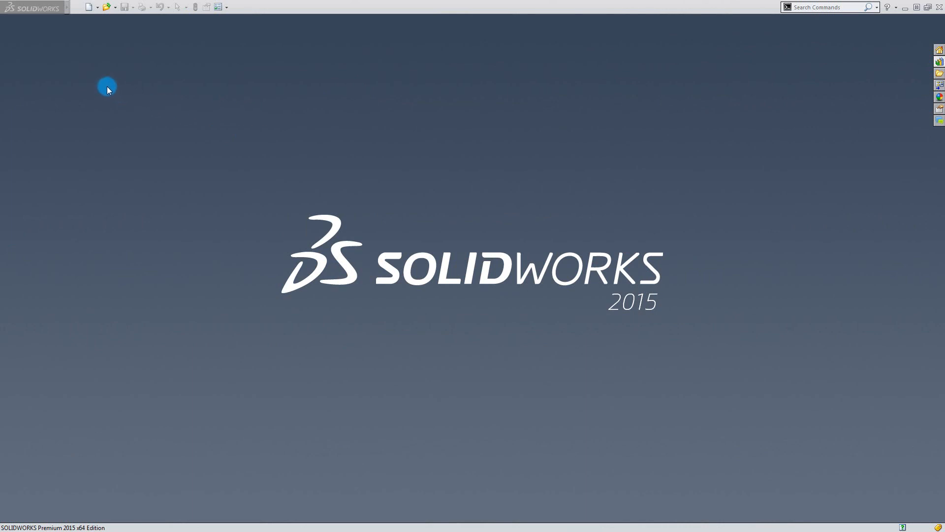
Create a new blank part (Part5) from the part template and show the Weldments tools
click(88, 7)
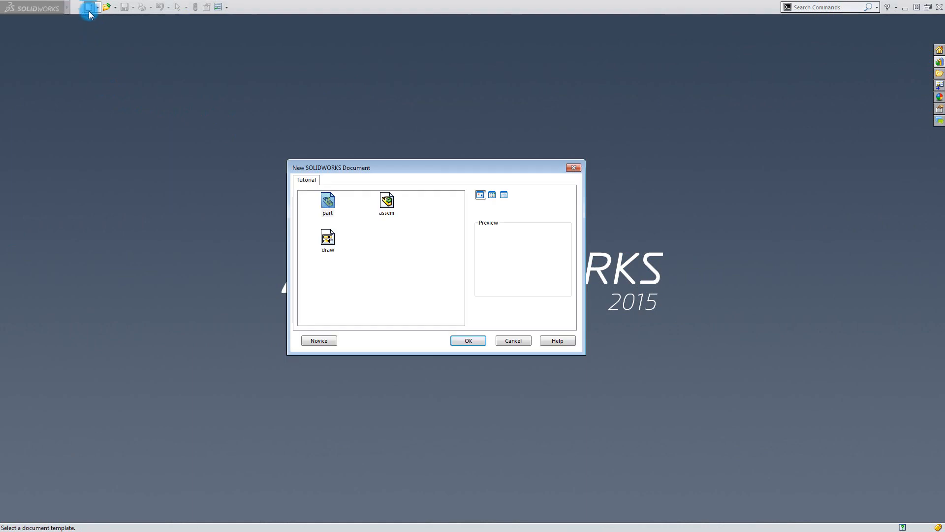
click(327, 202)
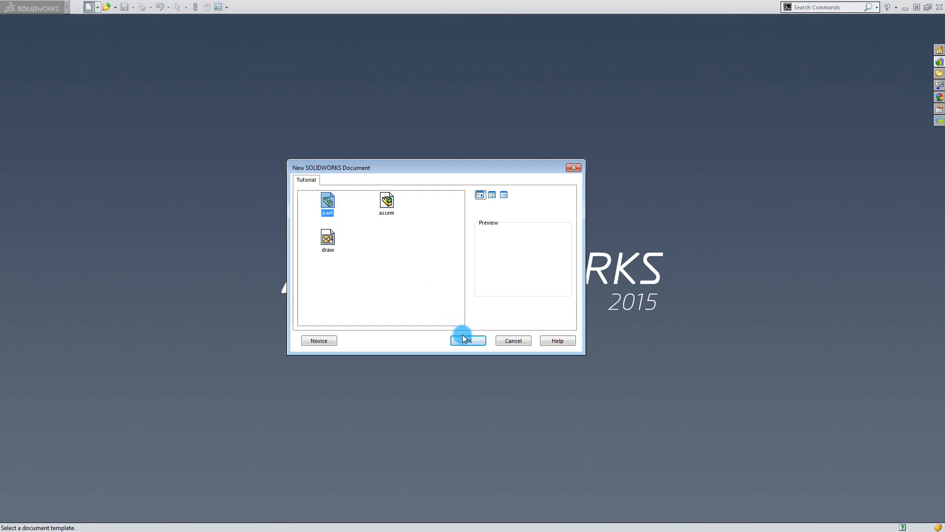
click(467, 340)
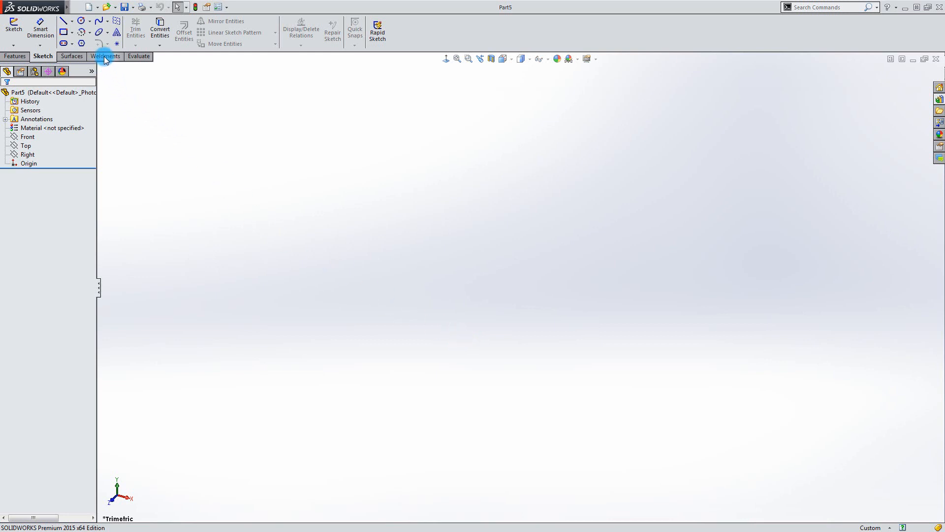
click(105, 56)
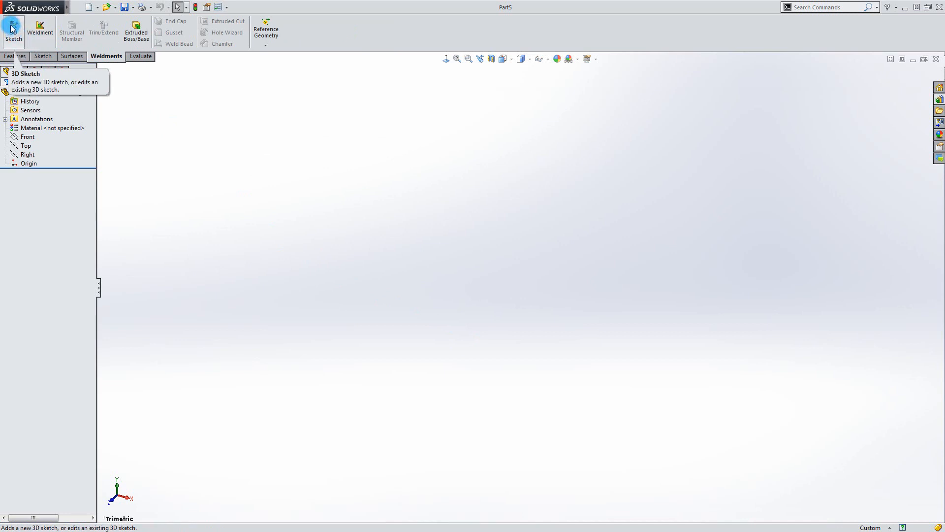
Start a 3D sketch and draw a vertical line rising from the origin
click(12, 29)
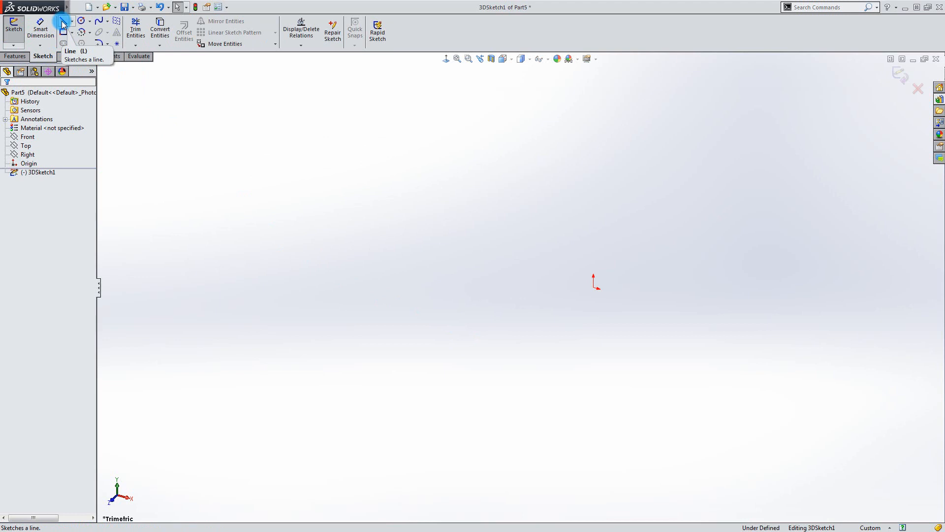
click(62, 20)
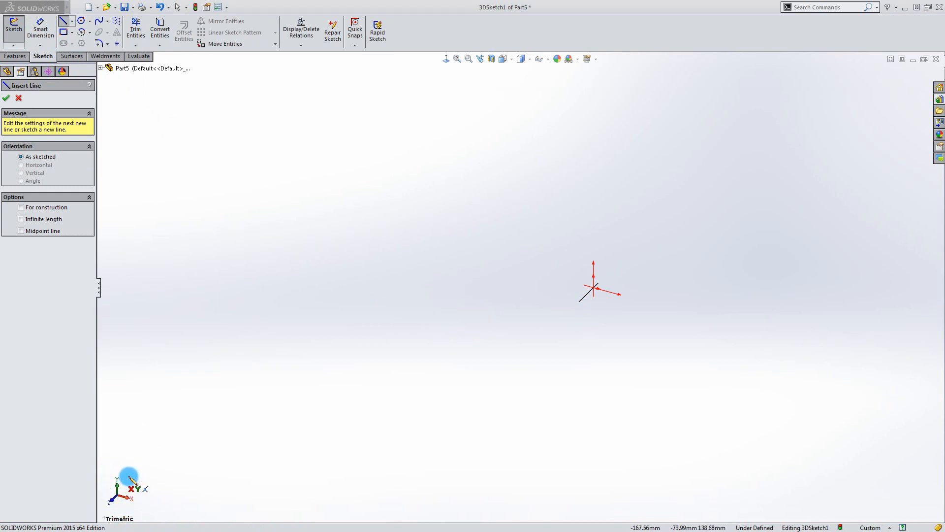
mouse_move(362, 418)
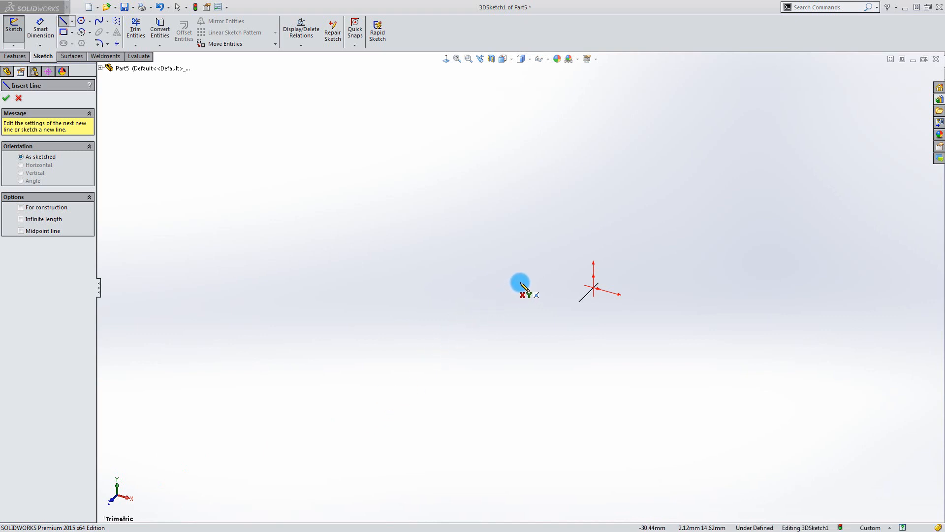
mouse_move(525, 290)
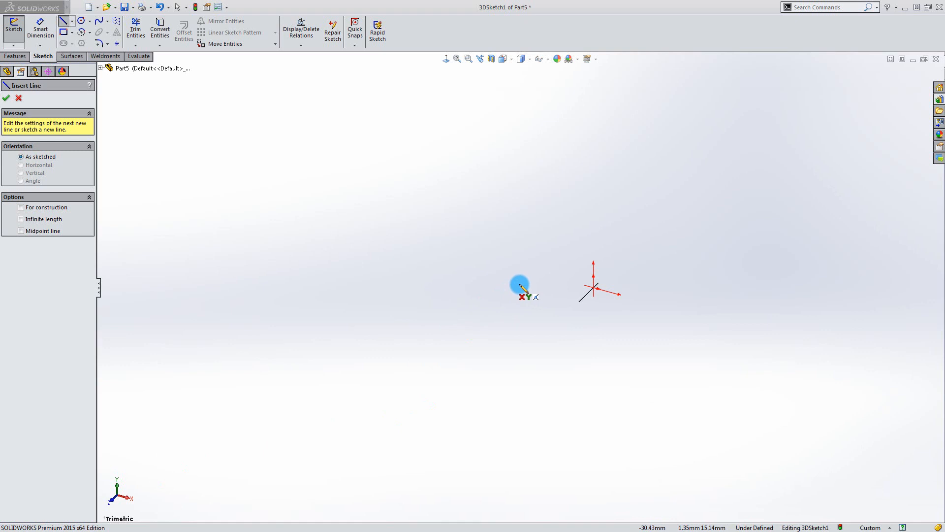
mouse_move(549, 285)
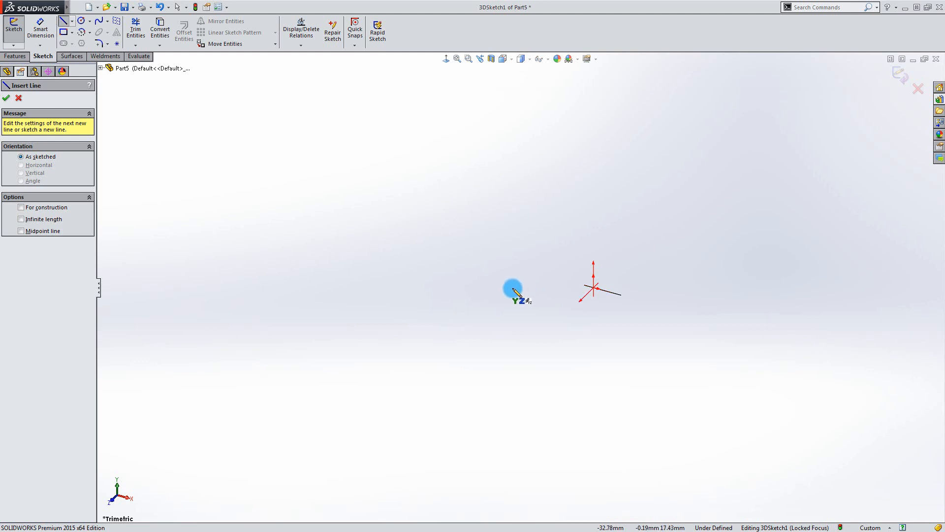
mouse_move(517, 295)
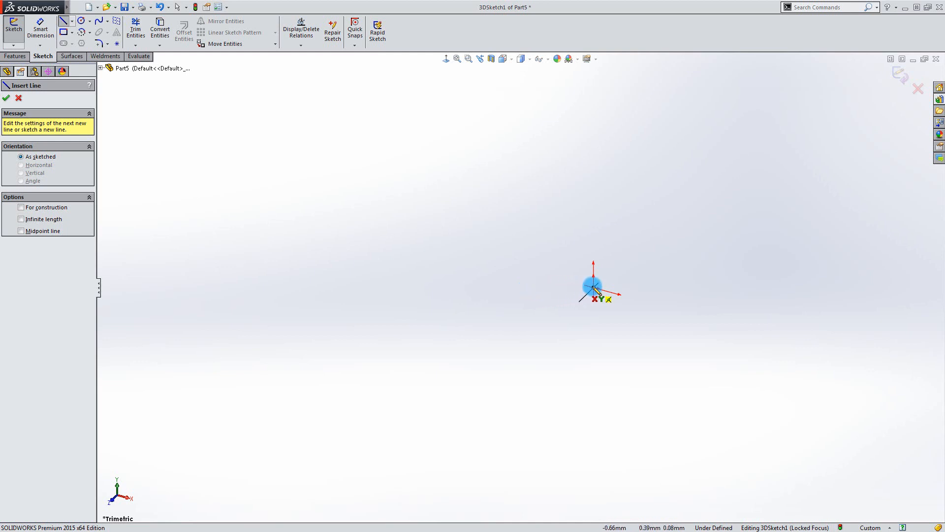
drag(593, 288, 593, 140)
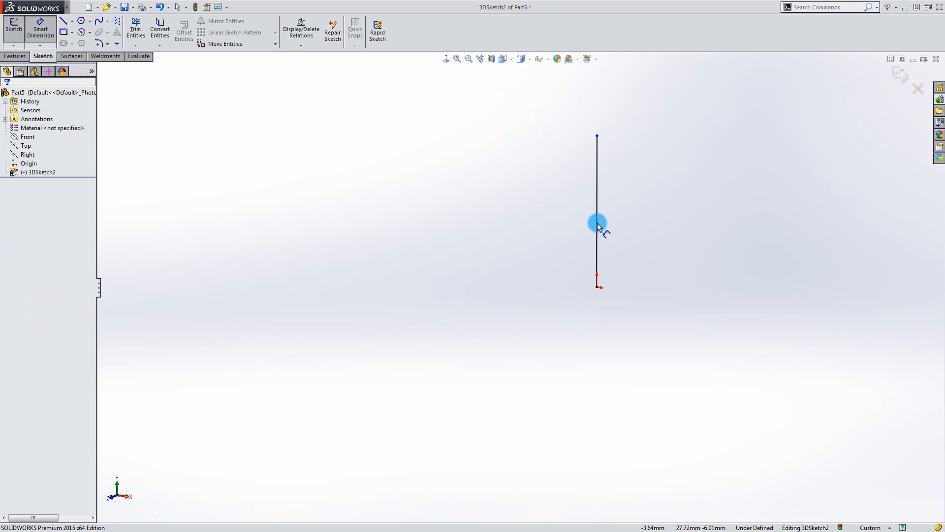
Dimension the first leg to 2000 and draw the top beam and second leg
click(598, 210)
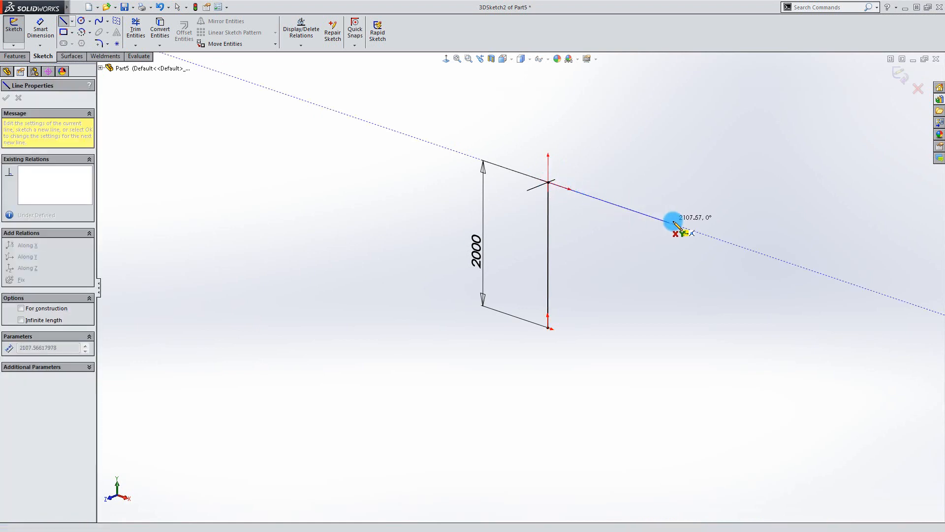
drag(674, 220, 673, 225)
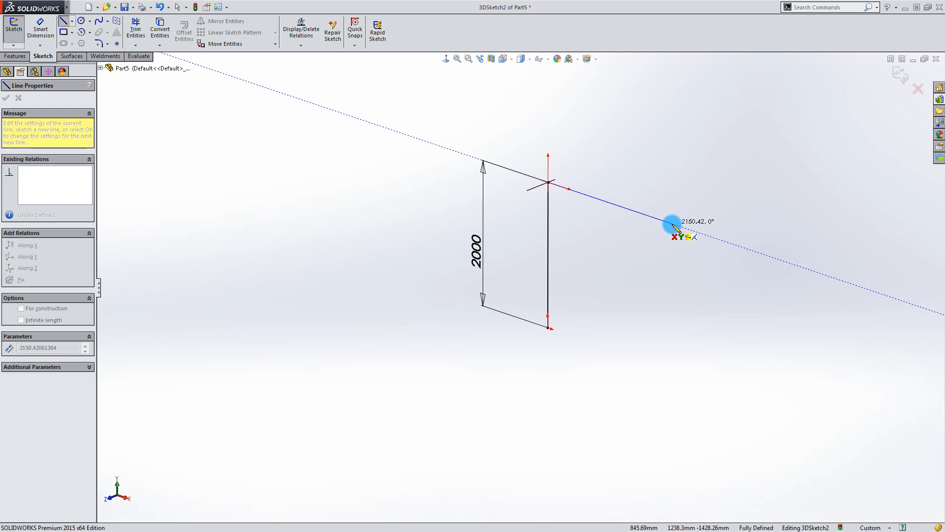
drag(673, 223, 673, 361)
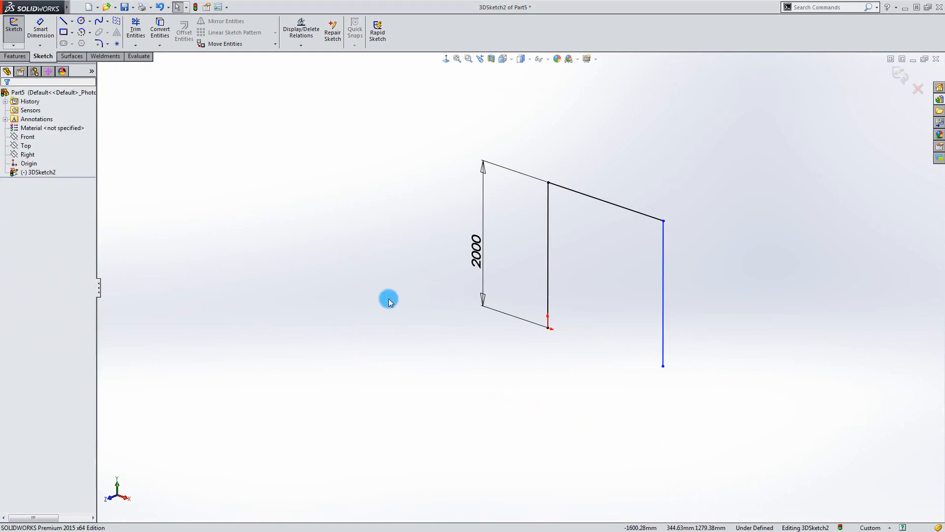
mouse_move(663, 294)
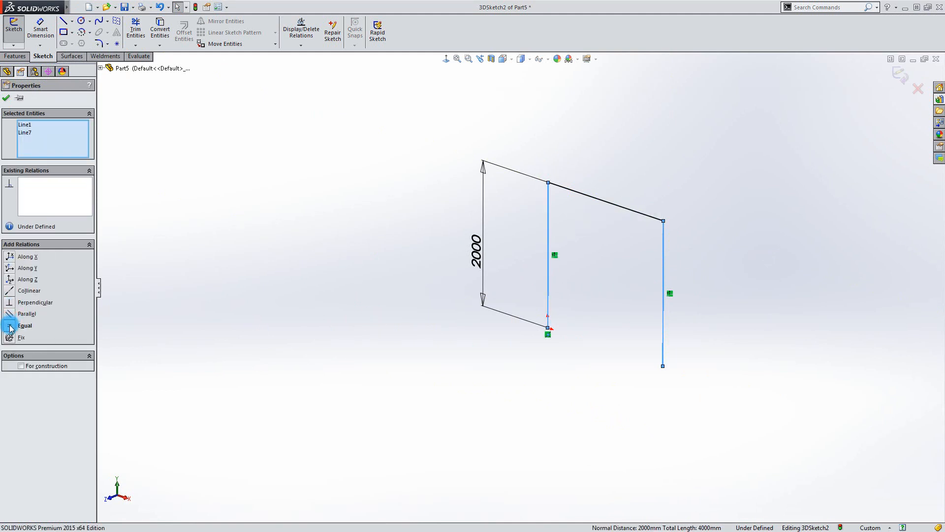
Make the two legs equal and dimension the top beam to 2000
click(24, 326)
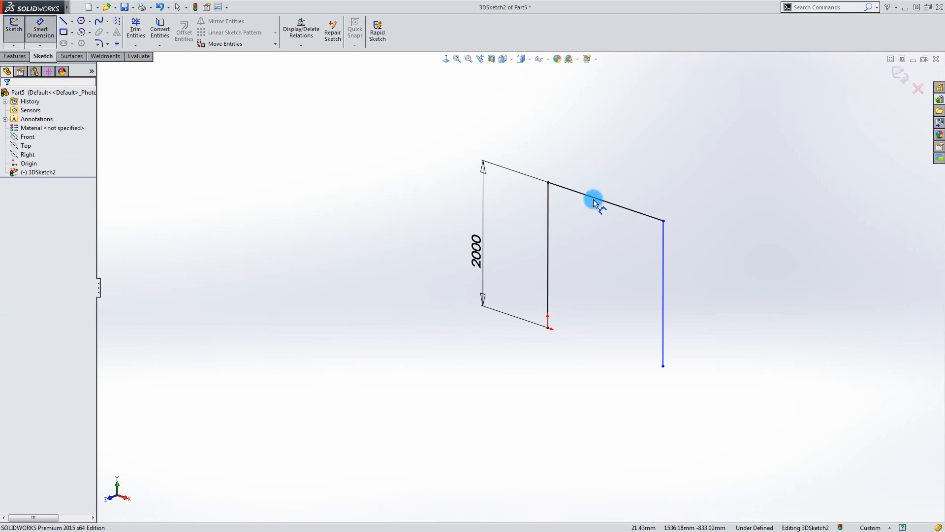
click(594, 199)
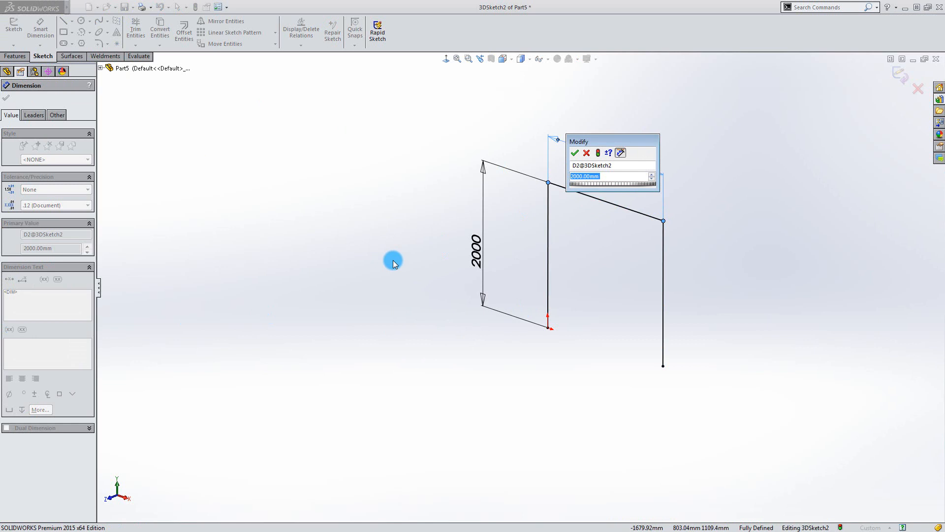
click(574, 152)
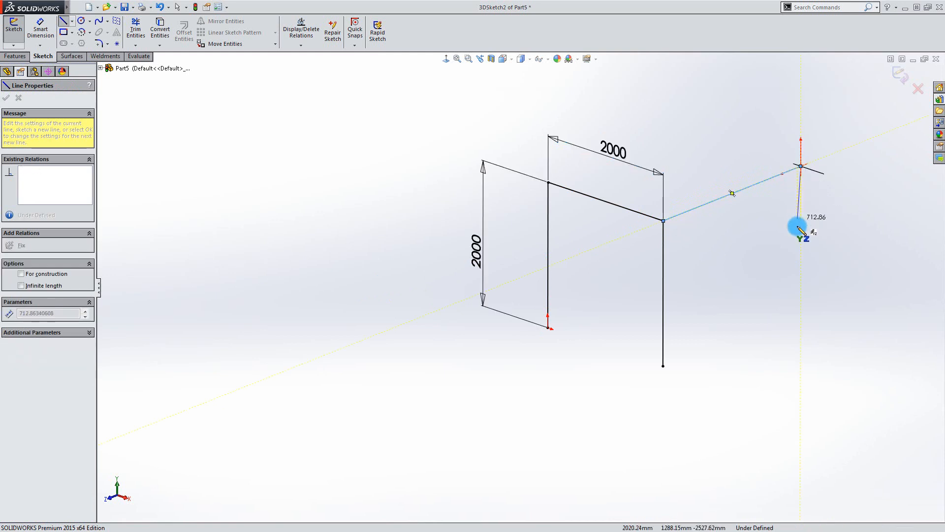
Draw a third leg from the far top corner, make it equal to the first, and fully define the sketch
drag(802, 227, 801, 305)
text(2000)
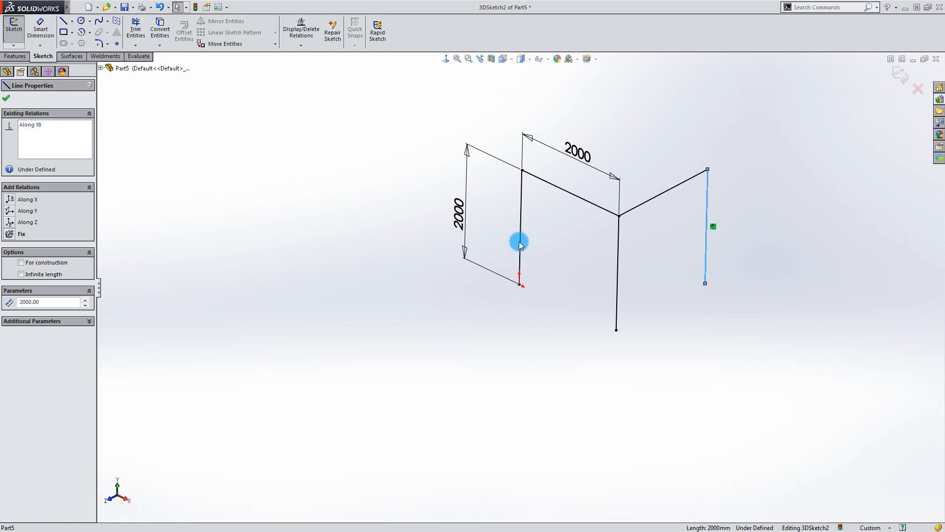
mouse_move(522, 237)
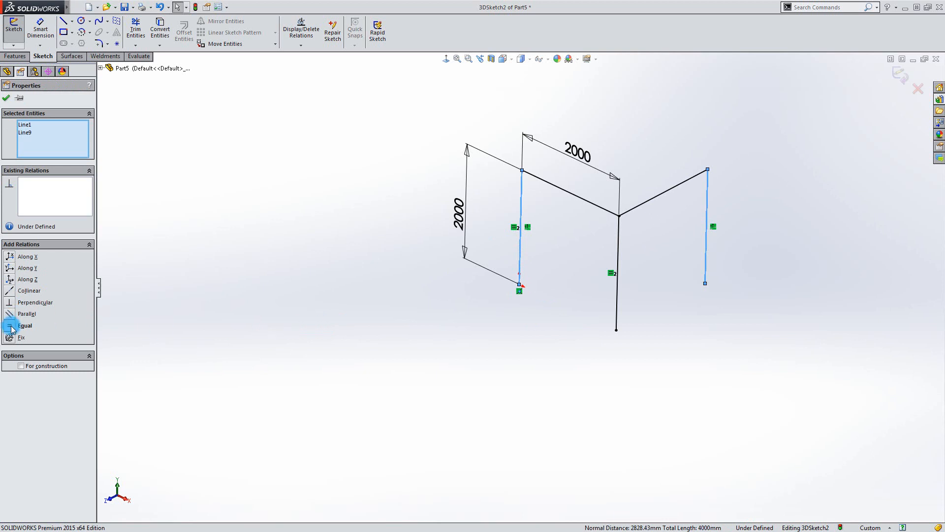
click(25, 326)
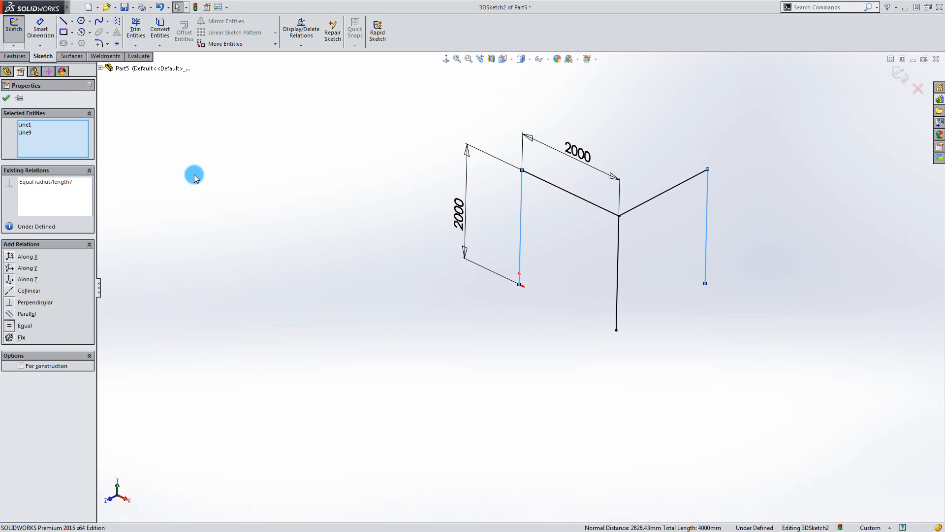
click(706, 223)
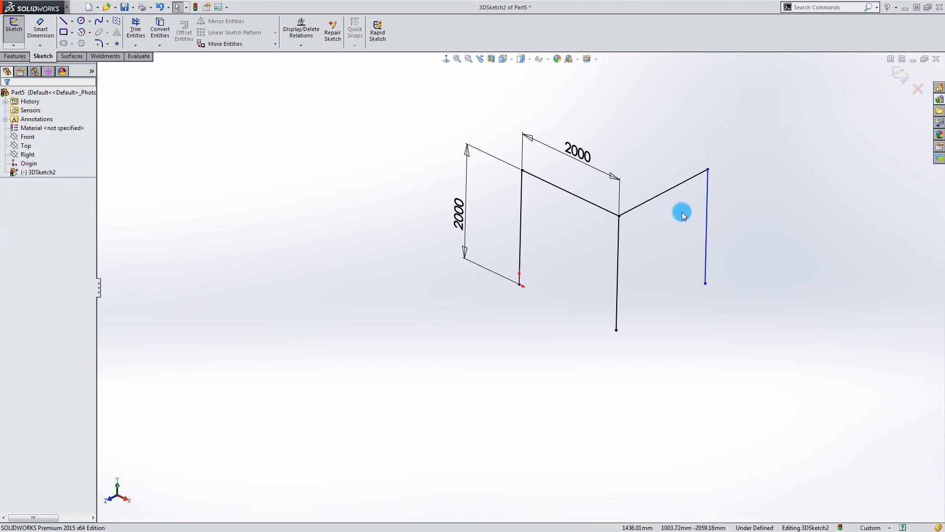
mouse_move(663, 196)
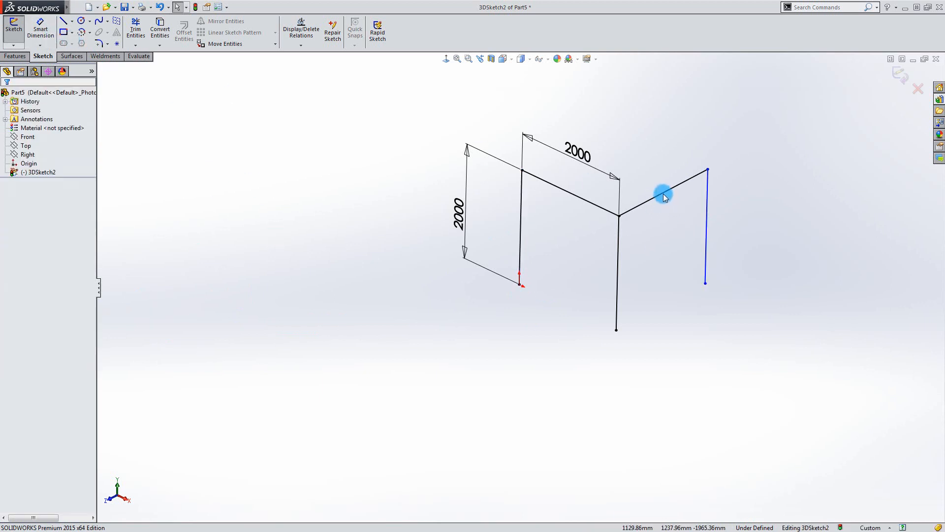
click(663, 197)
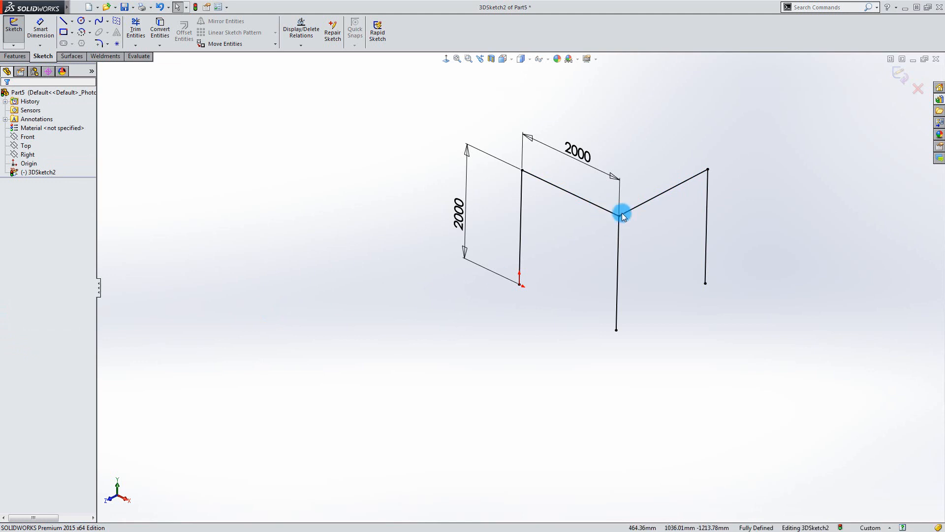
mouse_move(308, 212)
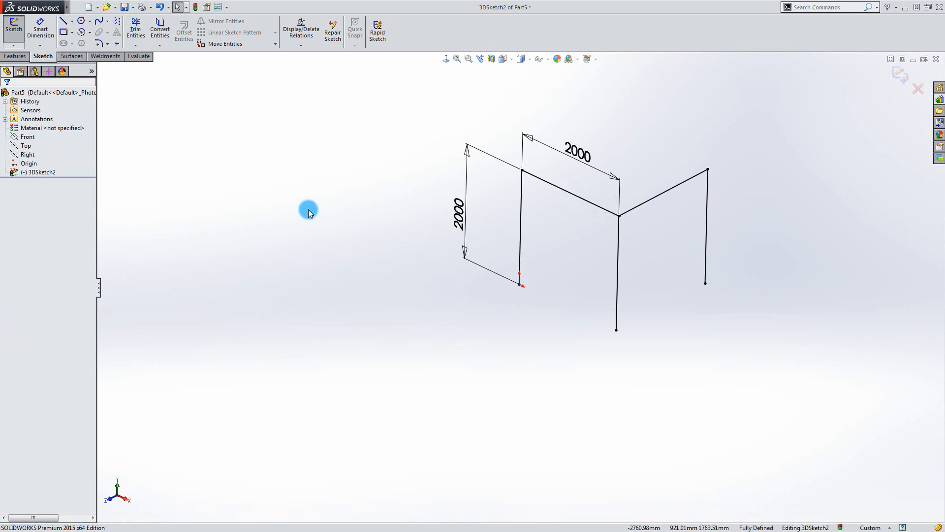
mouse_move(312, 201)
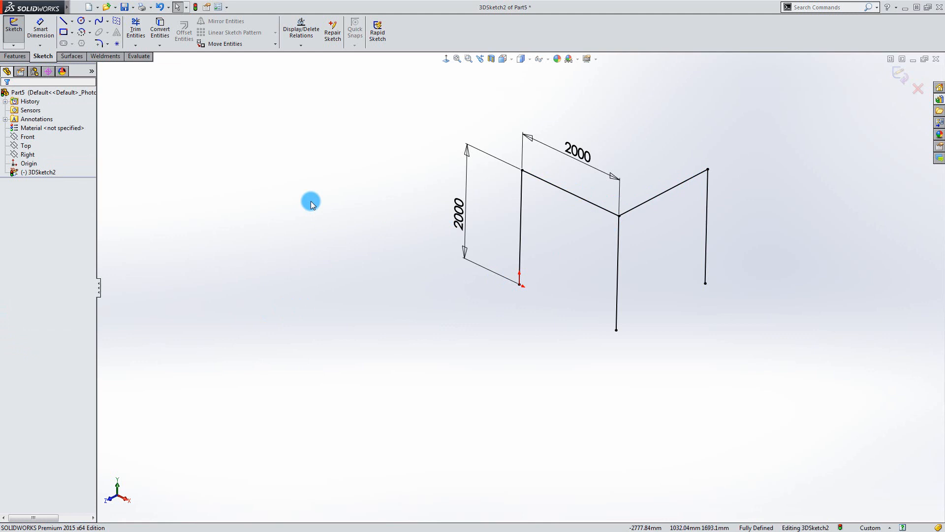
mouse_move(216, 156)
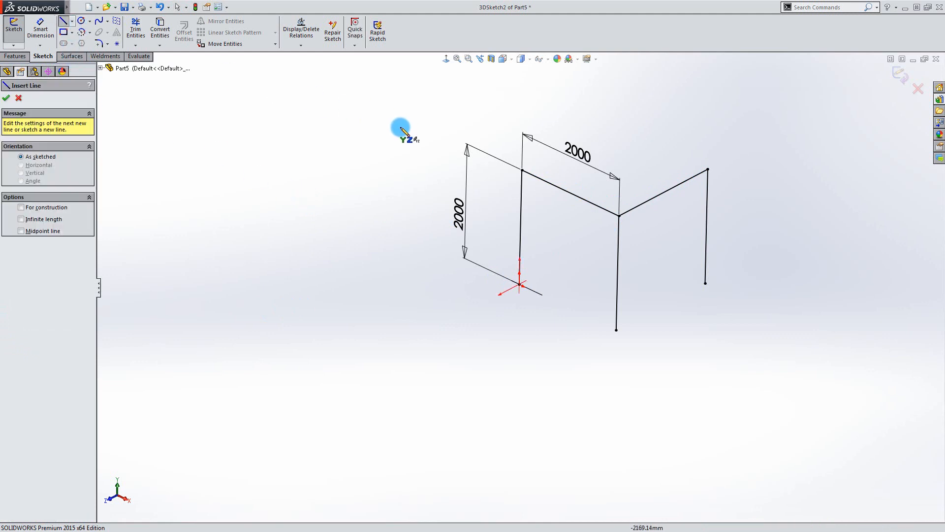
mouse_move(483, 171)
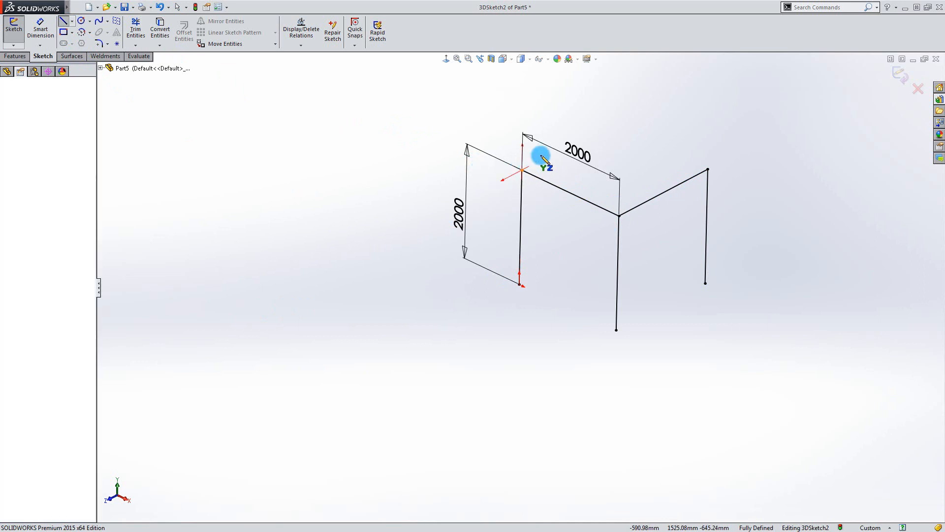
Draw the fourth leg with its top beam and make it equal to the first leg
drag(533, 155, 612, 121)
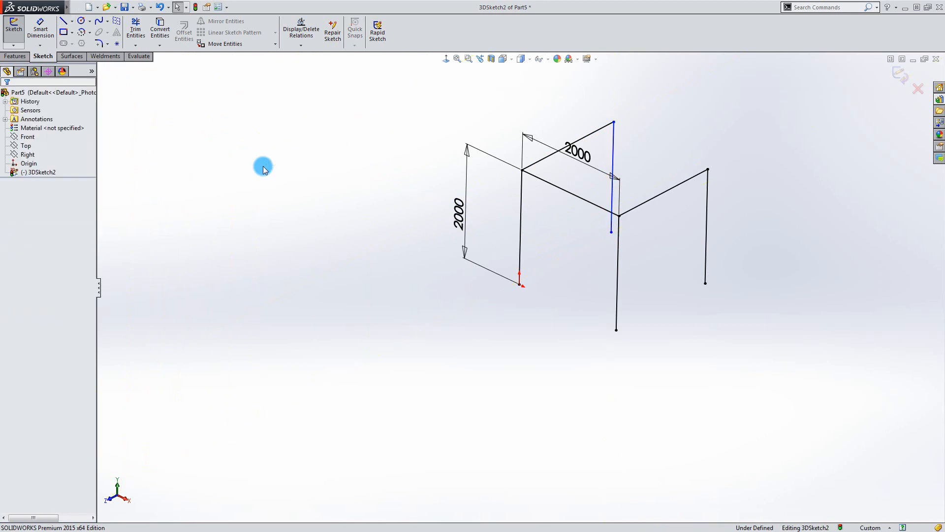
mouse_move(614, 145)
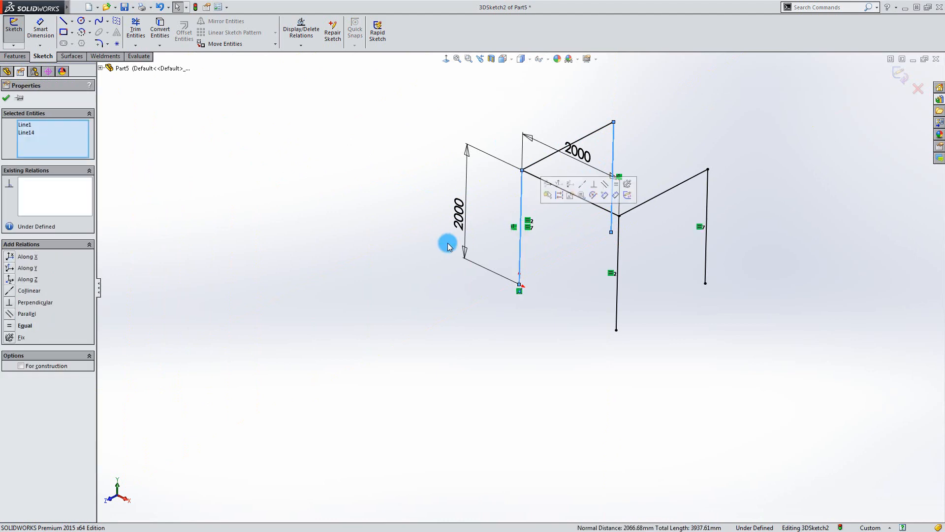
click(25, 326)
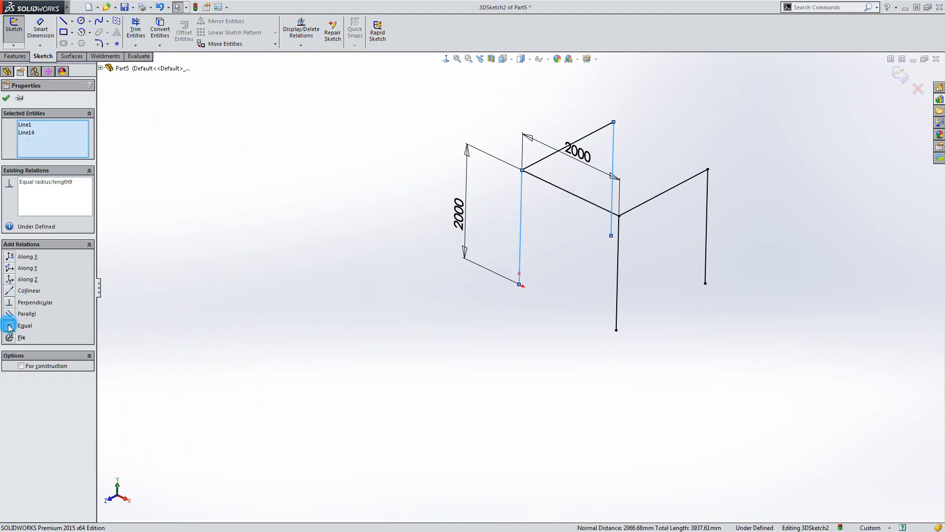
click(24, 326)
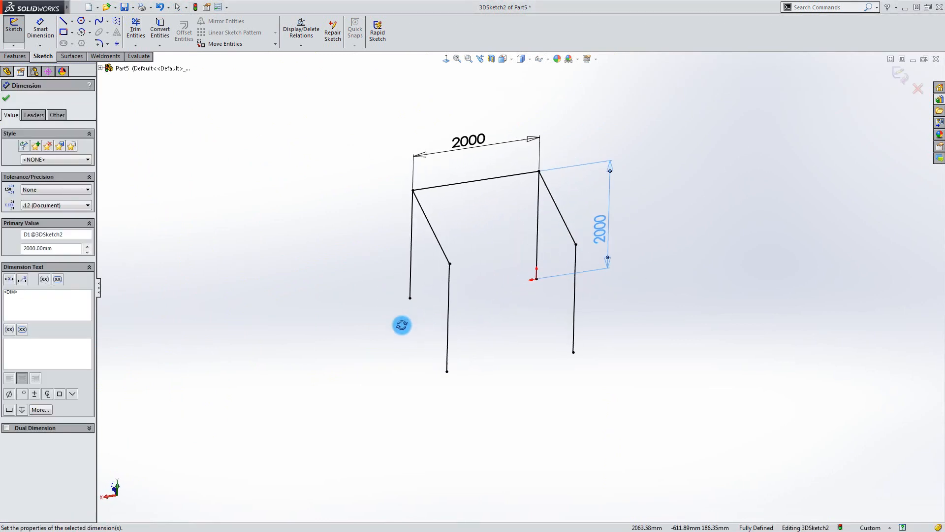
Change the leg height dimension to 1500
double_click(600, 223)
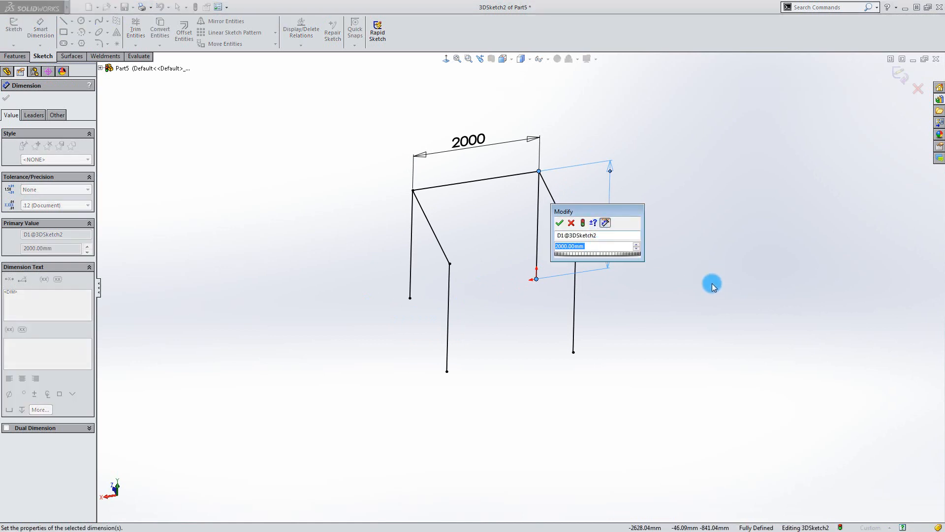
text(1500)
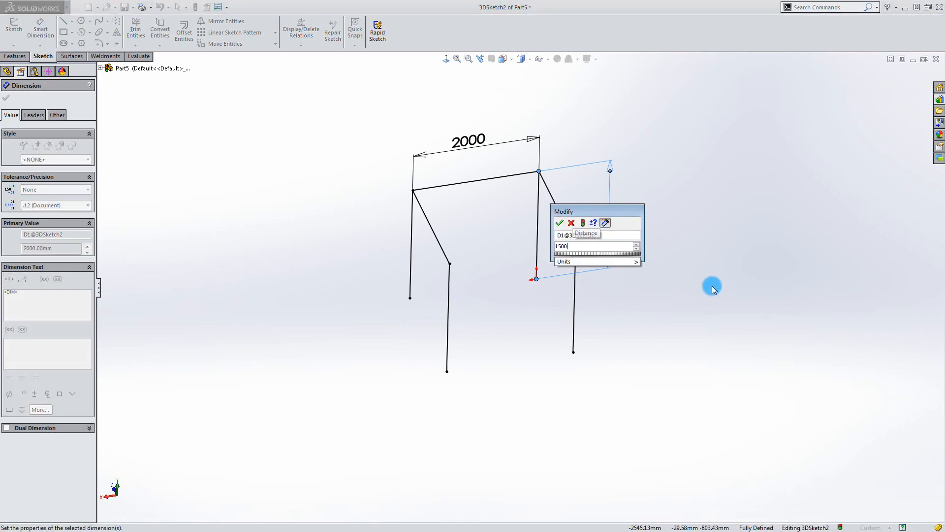
click(559, 223)
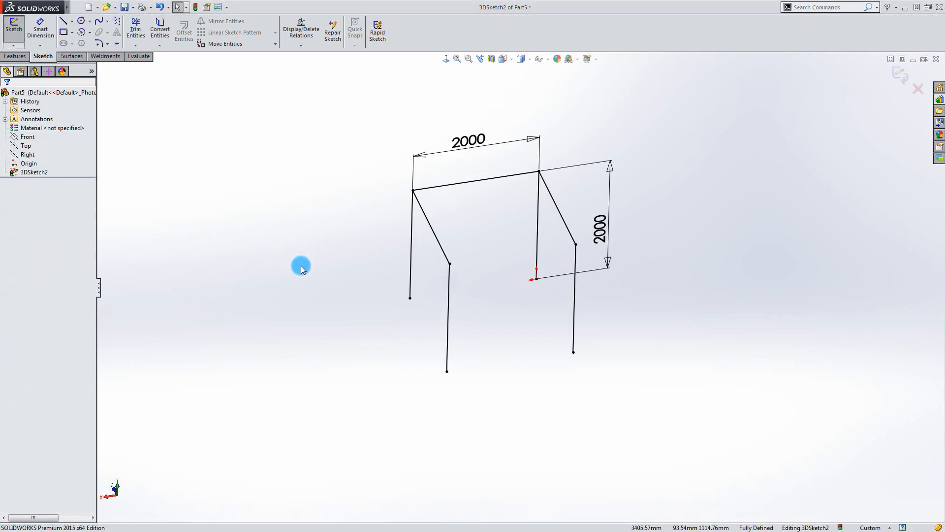
mouse_move(205, 169)
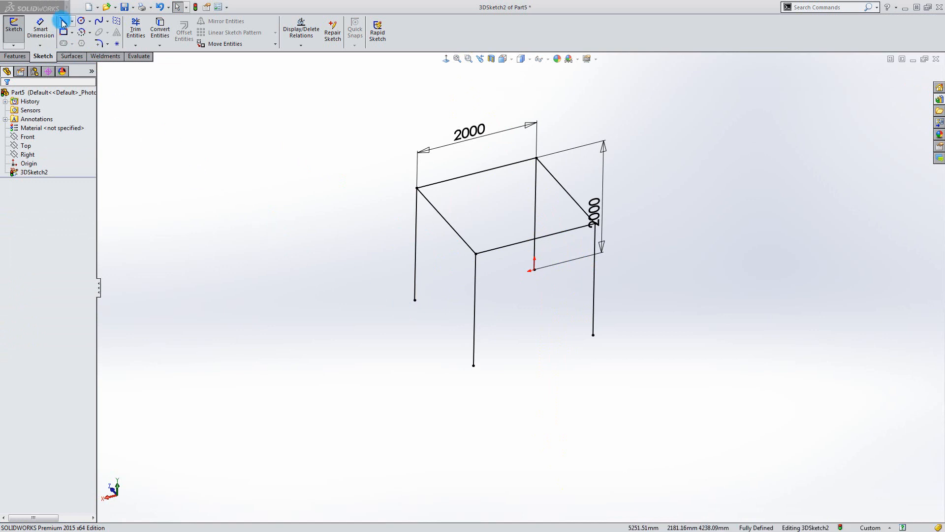
Draw the remaining top edges and diagonal corner braces, the first dimensioned 500 and 45°
click(63, 20)
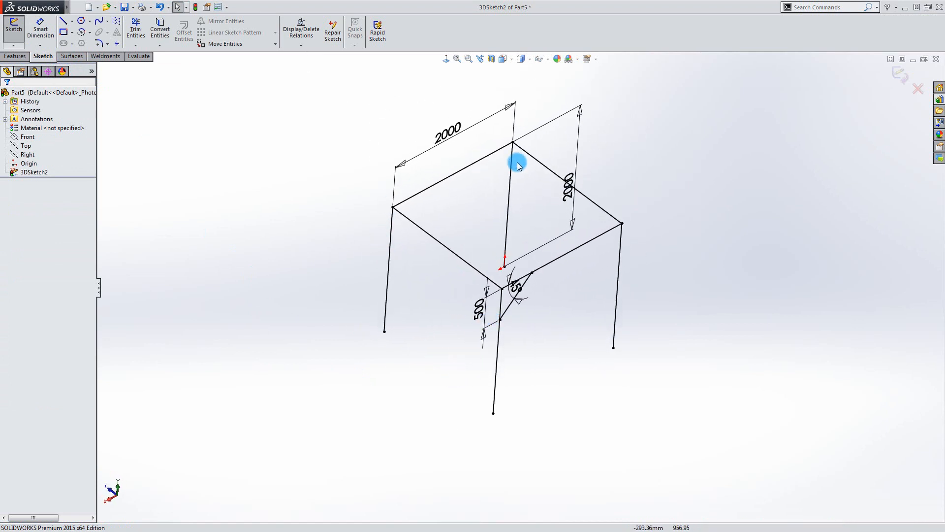
click(66, 31)
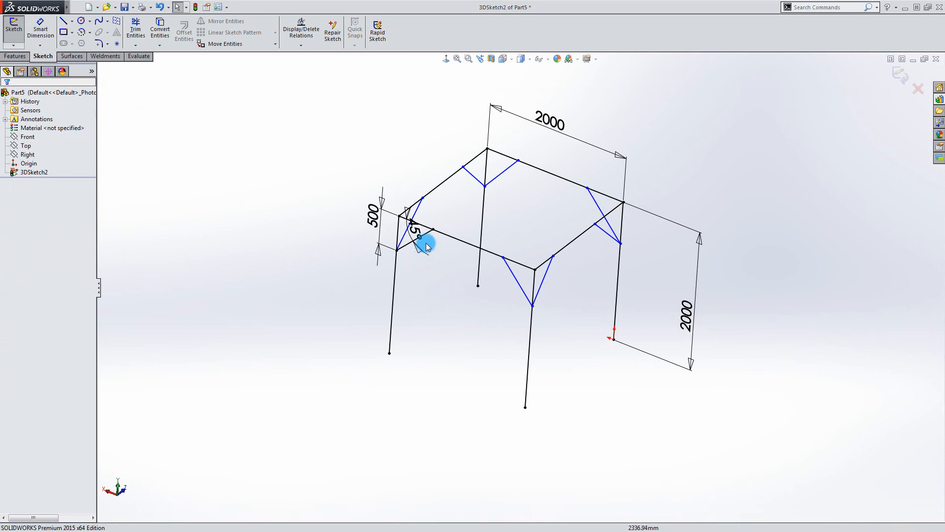
click(420, 239)
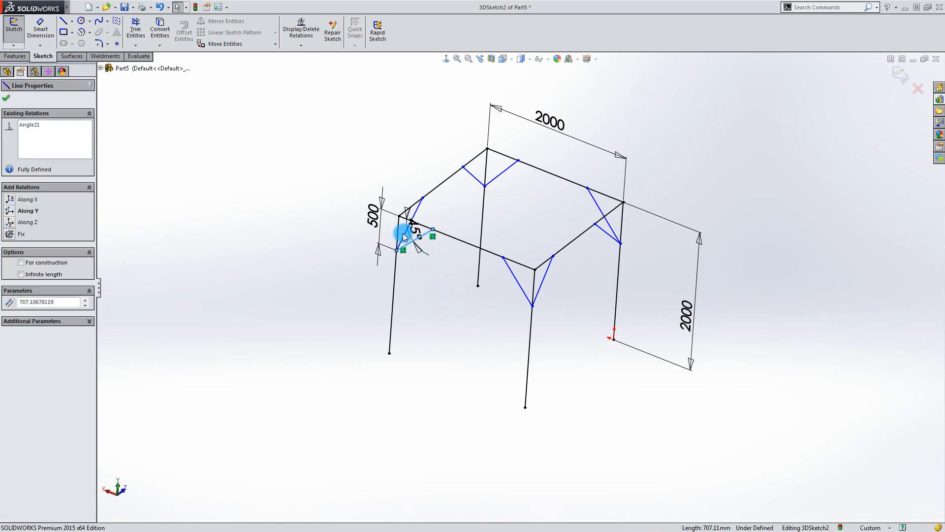
click(493, 184)
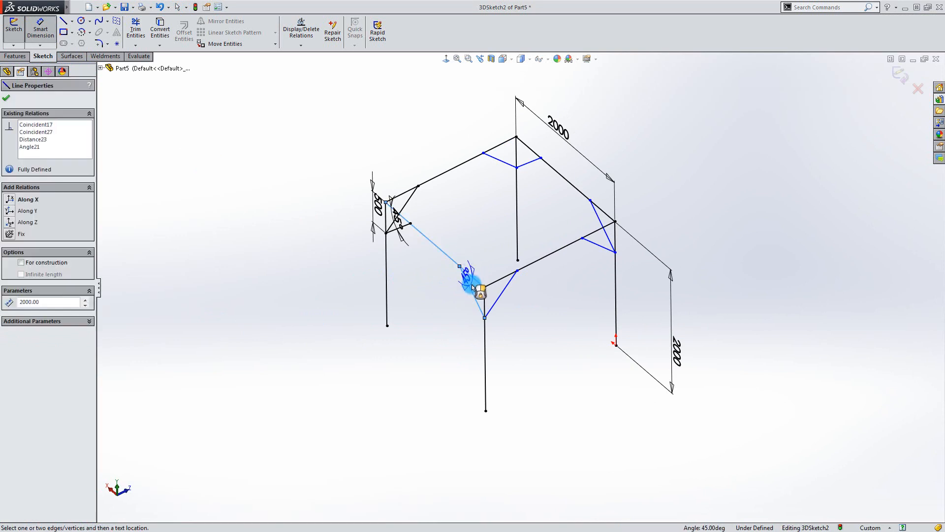
Add 45° angle dimensions to the remaining corner braces until the sketch is fully defined
click(477, 287)
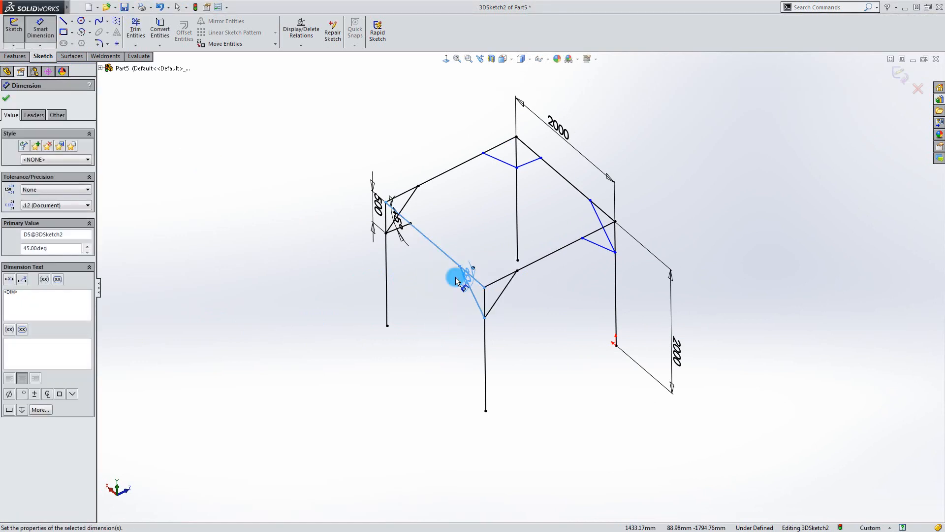
click(506, 153)
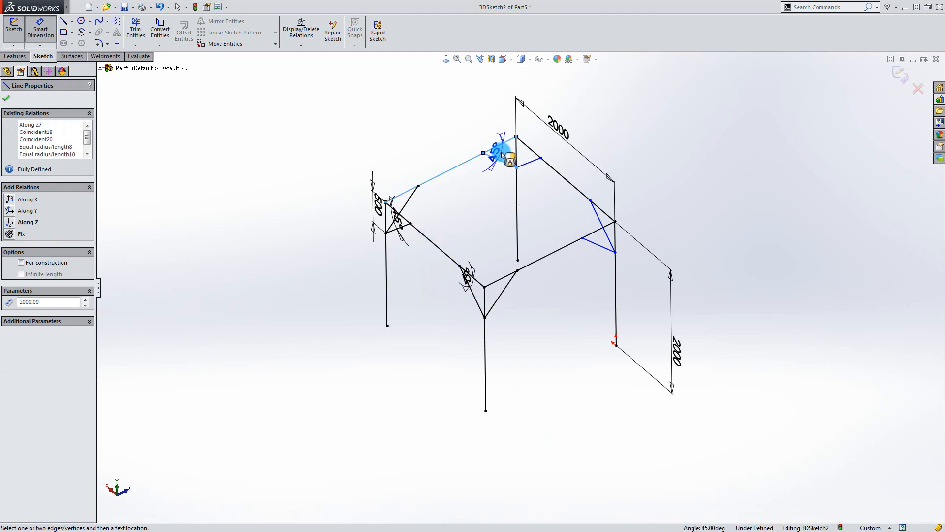
click(597, 229)
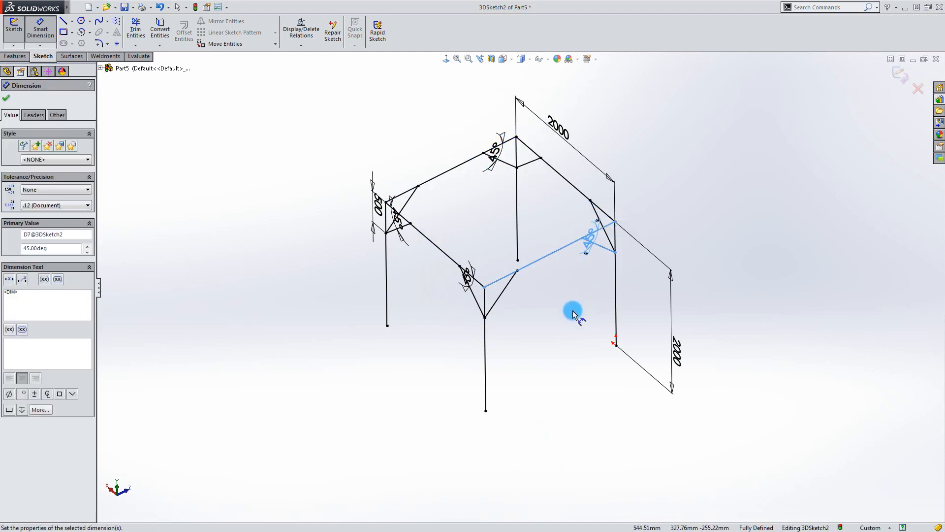
mouse_move(343, 256)
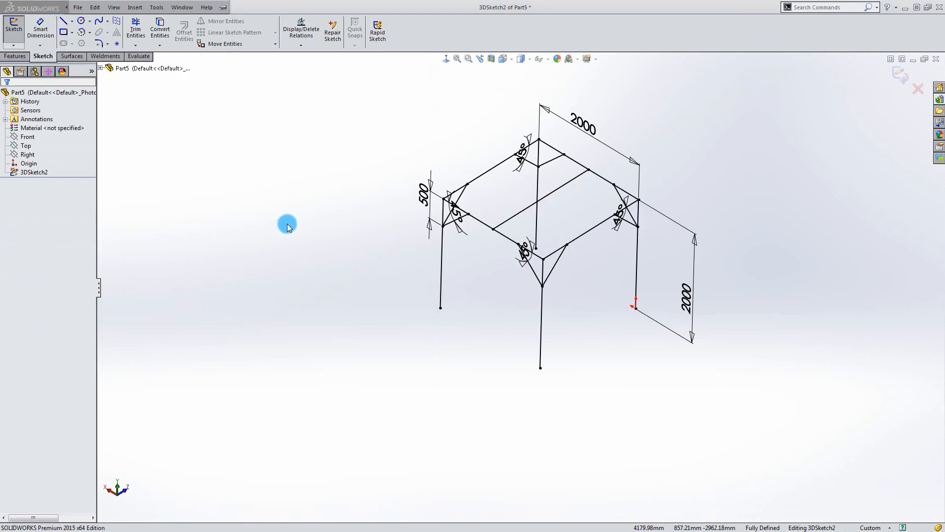
mouse_move(884, 103)
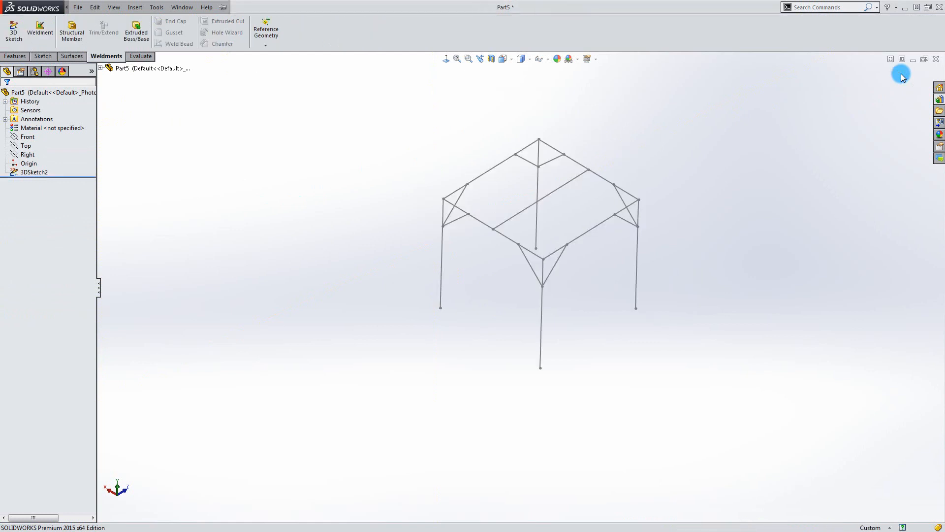
mouse_move(344, 205)
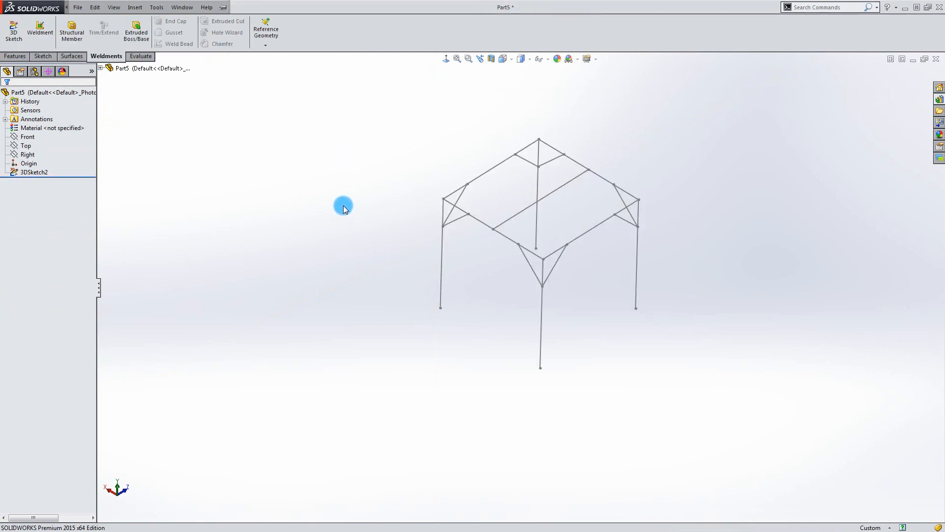